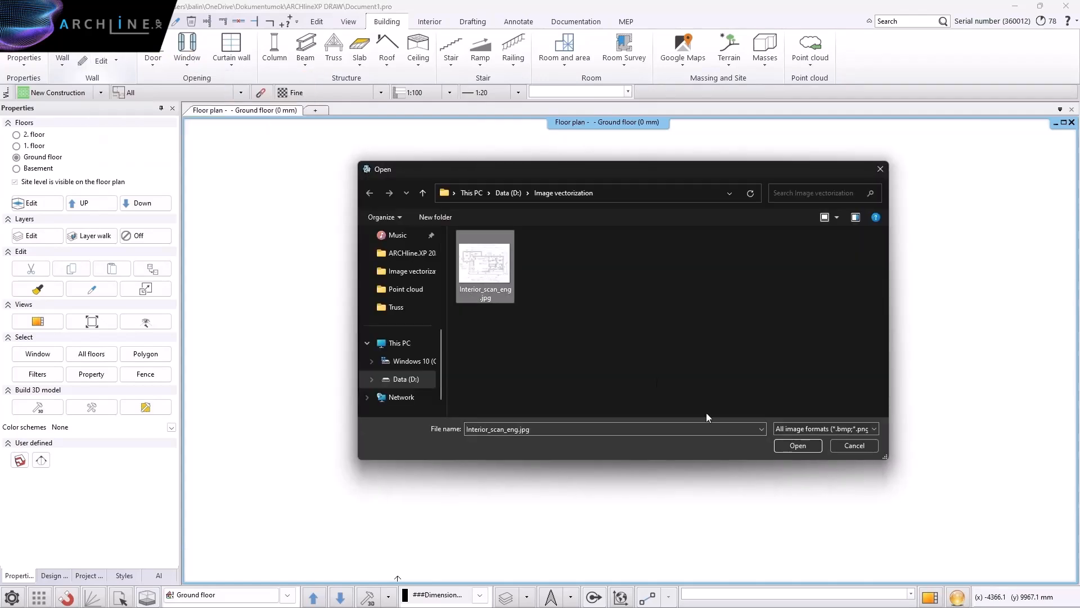
Step: Insert Interior_scan_eng.jpg onto the ground floor plan with the default image settings
{"action": "left_click", "coordinate": [798, 445]}
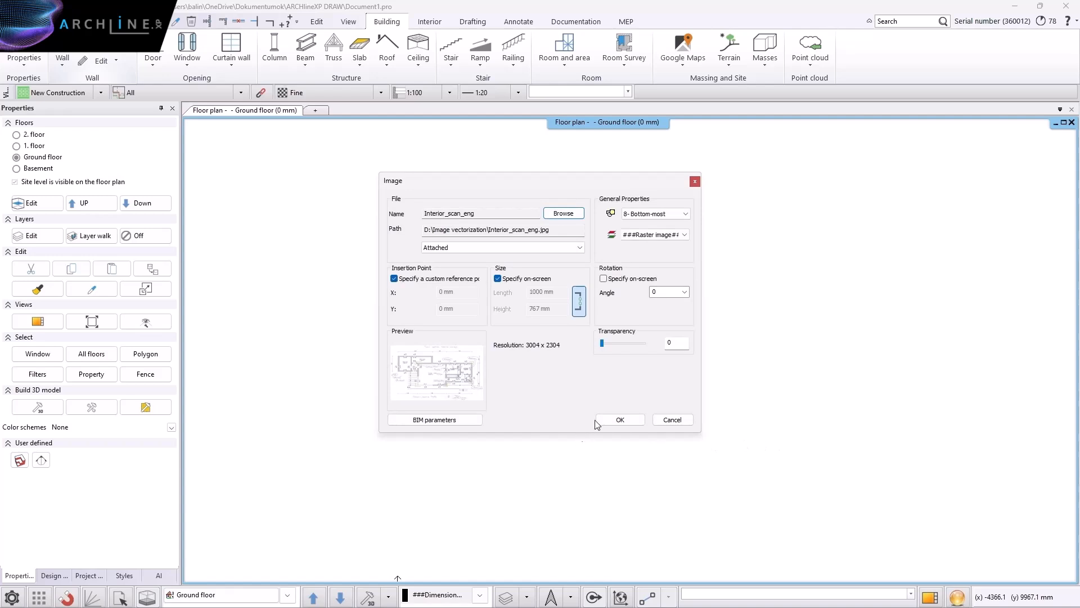
{"action": "left_click", "coordinate": [618, 420]}
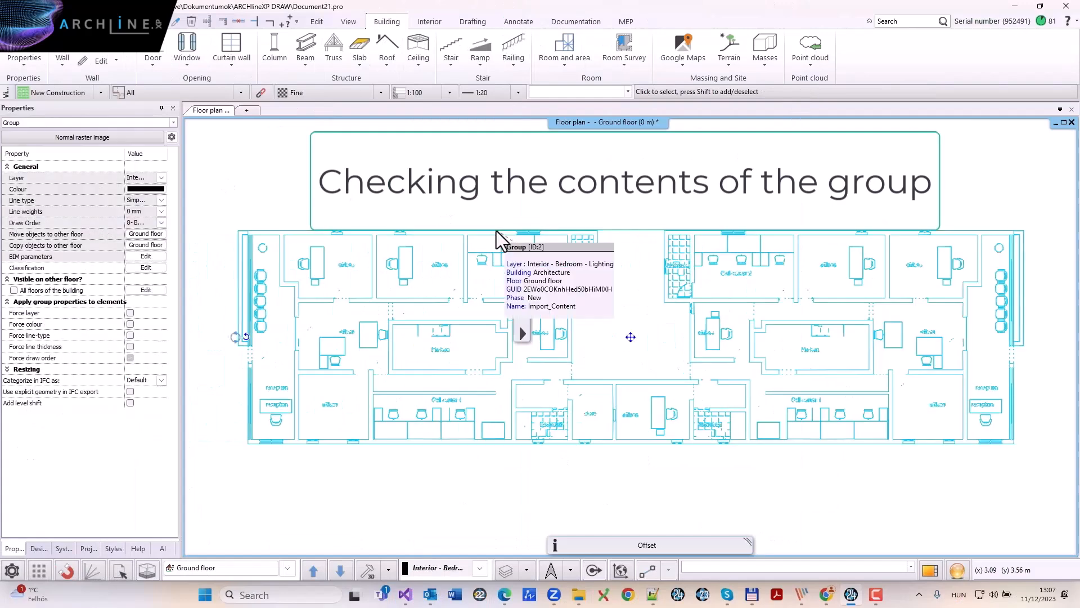
Step: Start editing the contents of the imported Import_Content plan group
{"action": "right_click", "coordinate": [517, 239]}
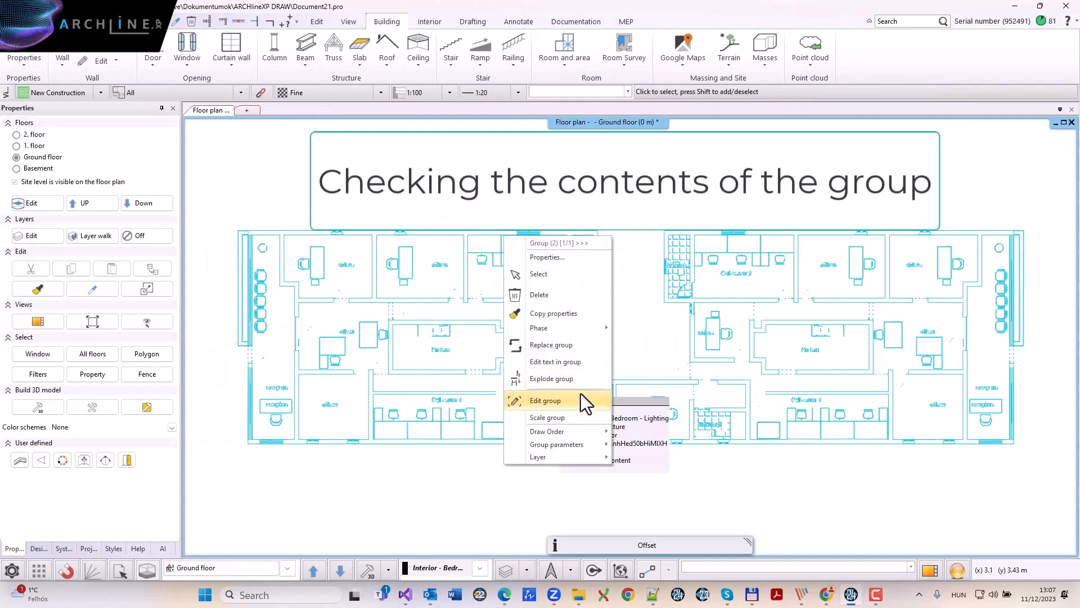
{"action": "left_click", "coordinate": [546, 400]}
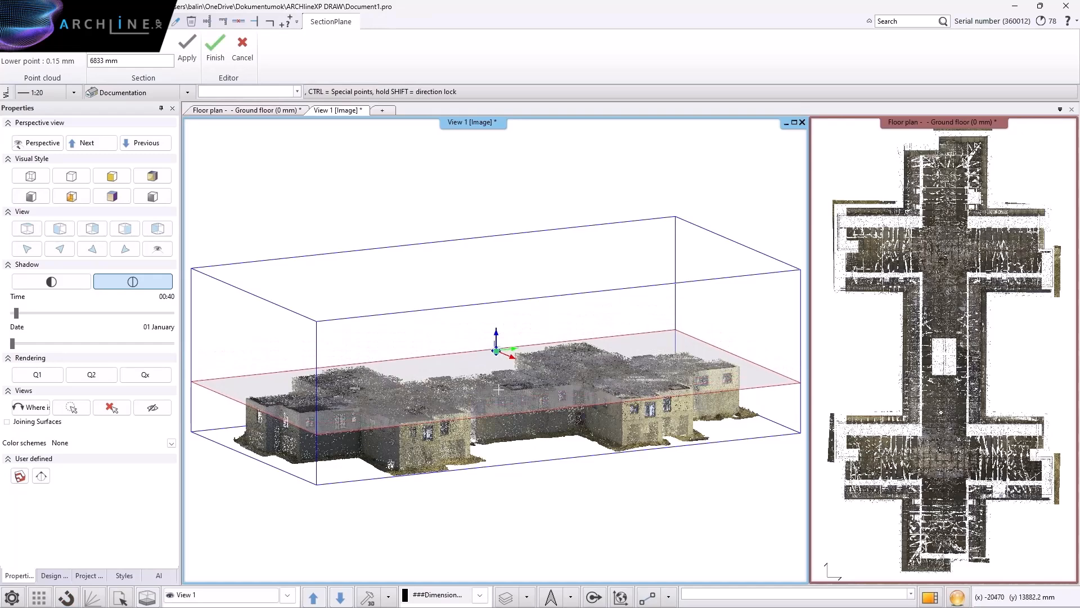
Step: Lower the section plane and create a point-cloud filter named First floor
{"action": "left_click_drag", "start_coordinate": [496, 351], "coordinate": [497, 396]}
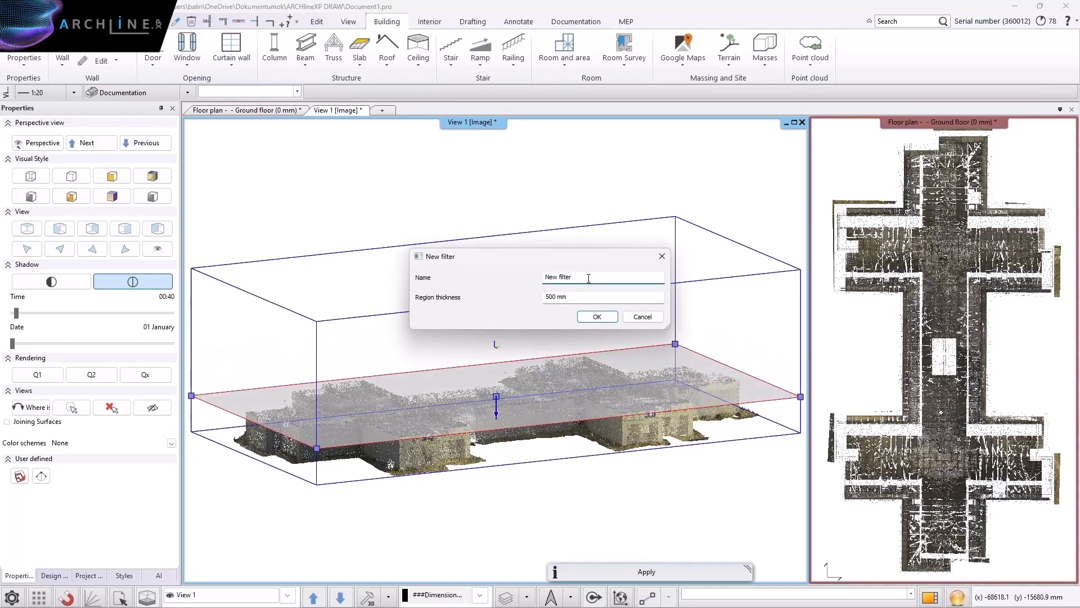
{"action": "type", "text": "First floor"}
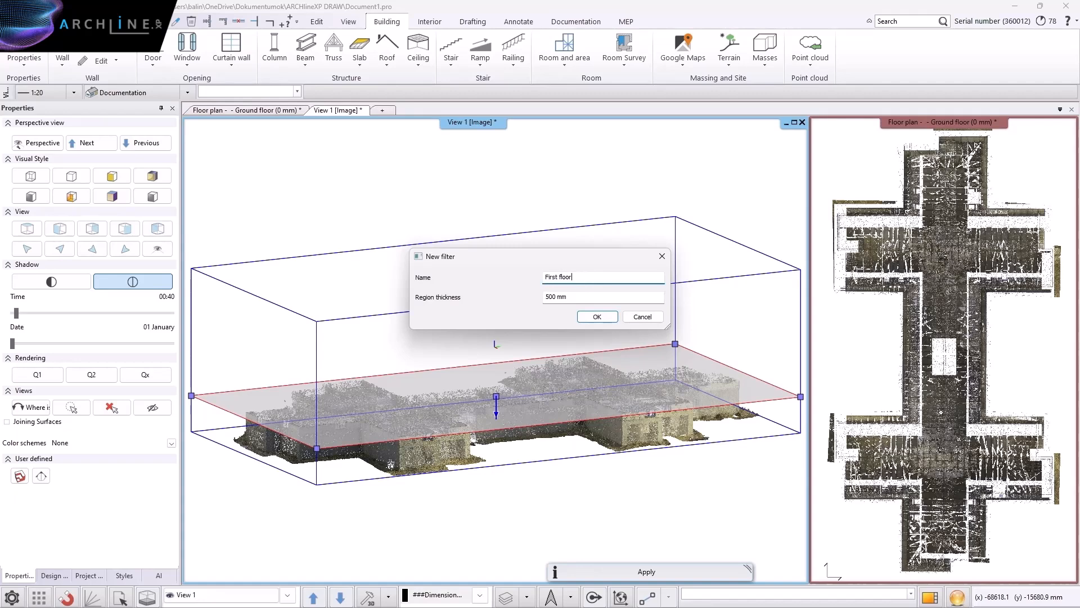
{"action": "left_click", "coordinate": [596, 316]}
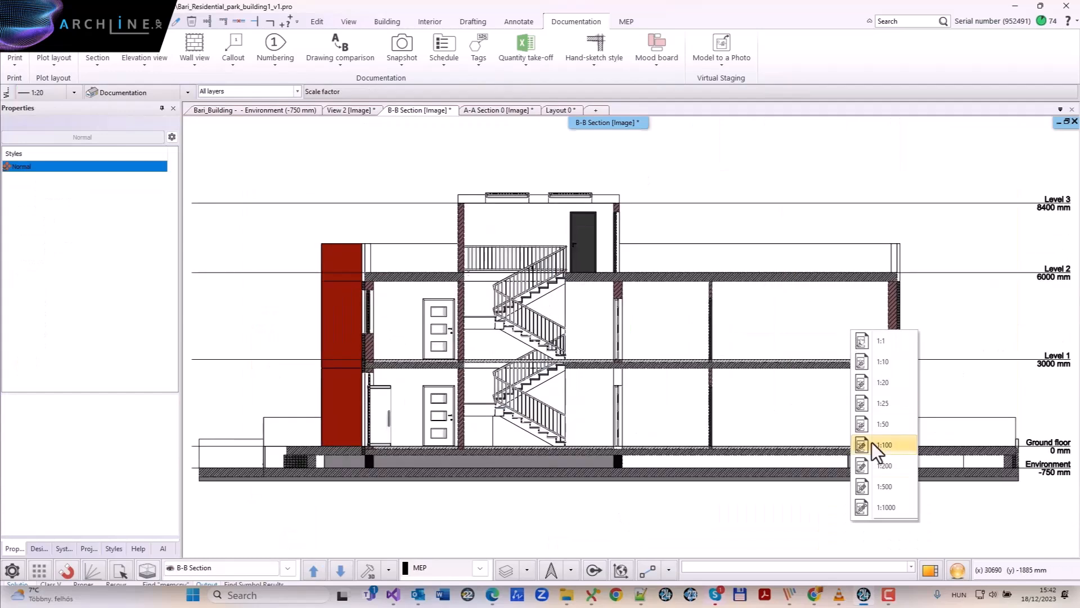
Step: Set the B-B Section drawing scale to 1:100
{"action": "left_click", "coordinate": [558, 110]}
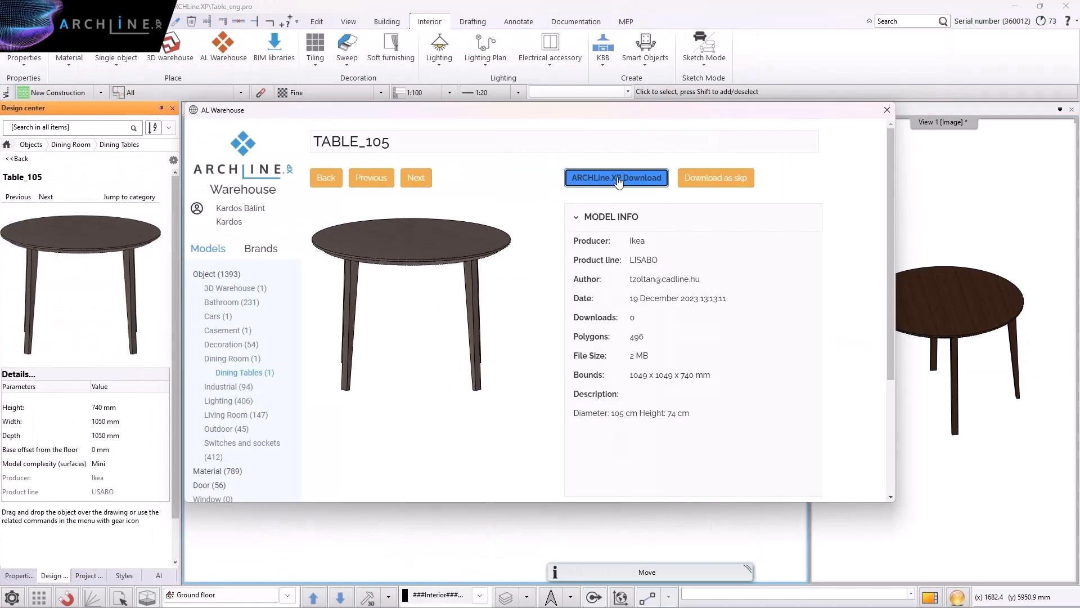
Step: Download the round TABLE_105 Ikea table from AL Warehouse and place it in the plan
{"action": "left_click", "coordinate": [617, 178]}
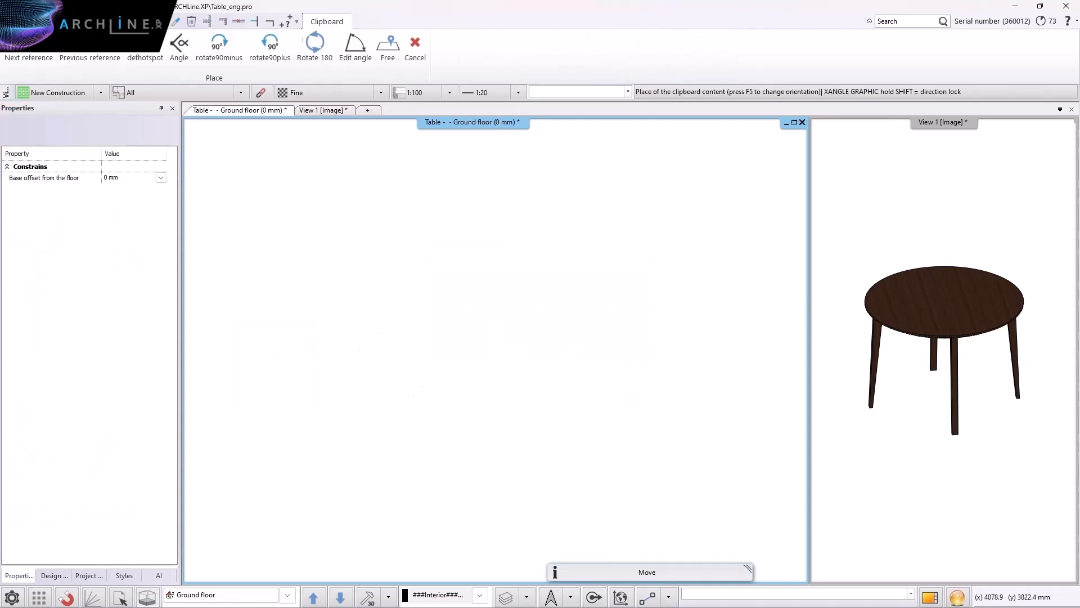
{"action": "left_click", "coordinate": [222, 47]}
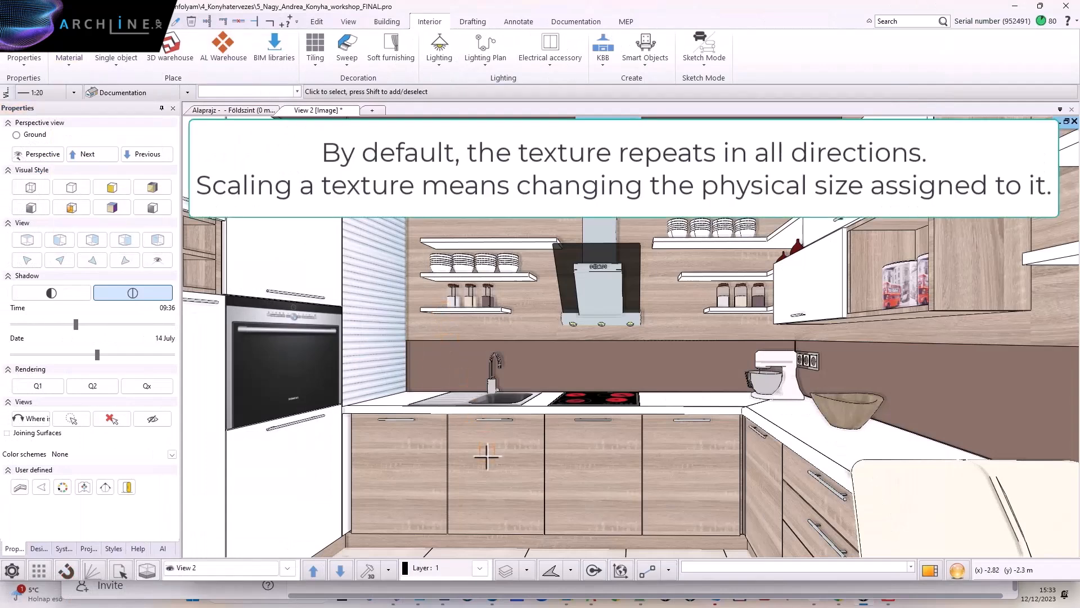
Step: Select the lower cabinet front's wood texture for rescaling
{"action": "left_click", "coordinate": [486, 455]}
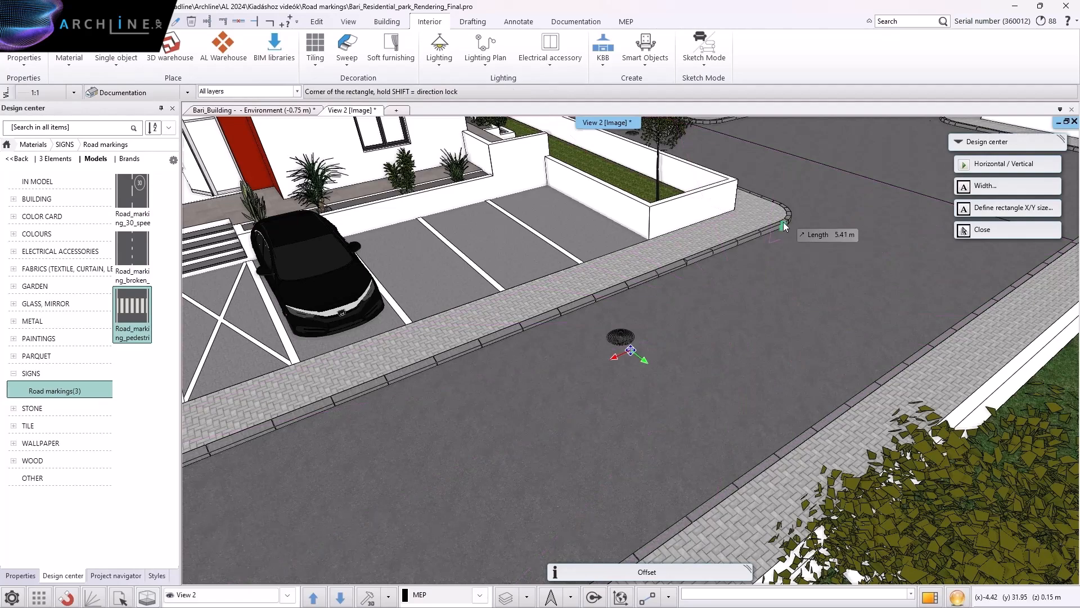
Step: Place the Road_marking_pedestrian crossing on the road and rotate the sign 90 degrees clockwise
{"action": "left_click", "coordinate": [628, 286]}
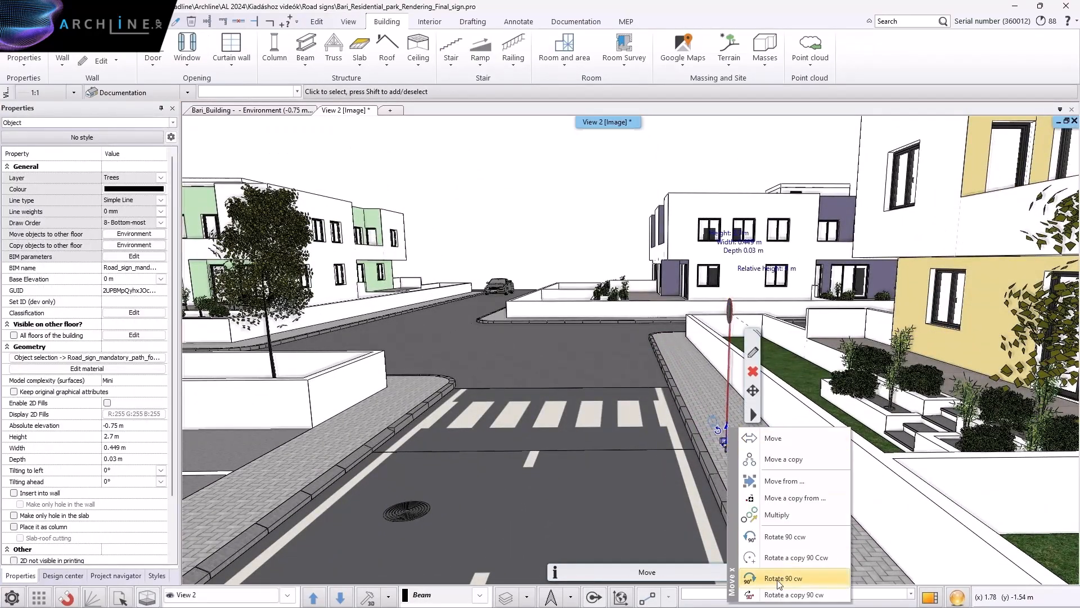
{"action": "left_click", "coordinate": [788, 578]}
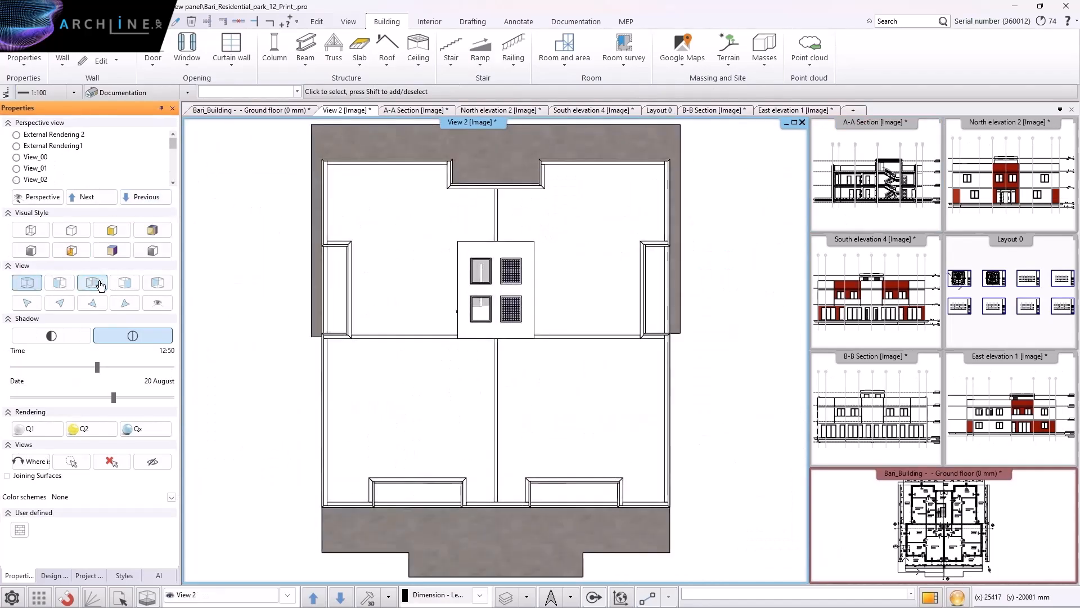
Step: Switch View 2 to another standard view of the building
{"action": "left_click", "coordinate": [92, 303]}
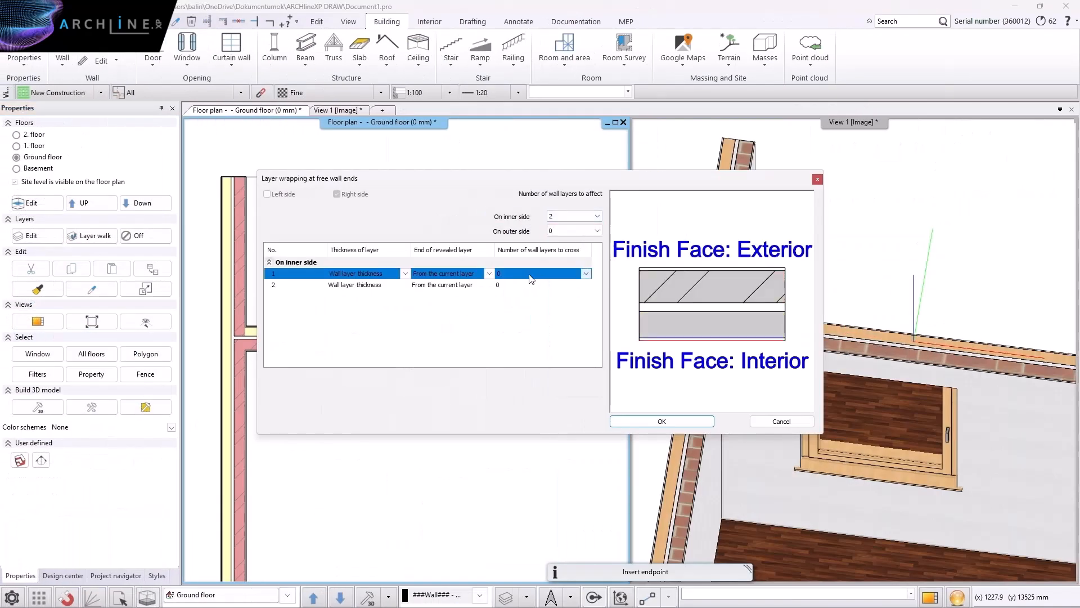
Step: Adjust the number of wall layers that layer 1 crosses at the free wall end
{"action": "left_click", "coordinate": [585, 285]}
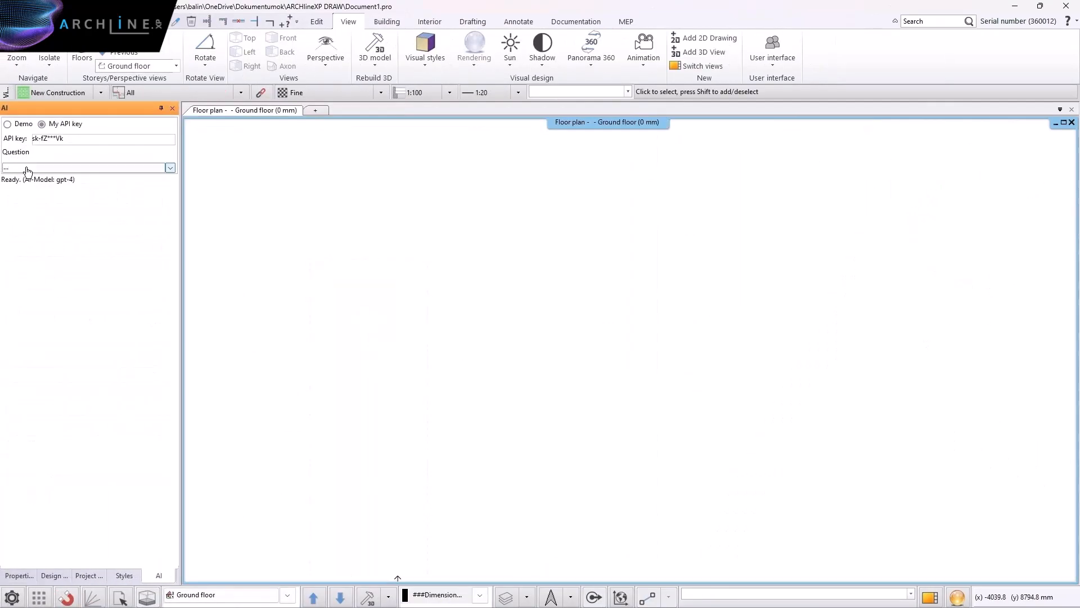
Step: Ask the AI assistant 'What is ARCHLine.XP Warehouse' and open AL Warehouse from the Interior tab
{"action": "type", "text": "W"}
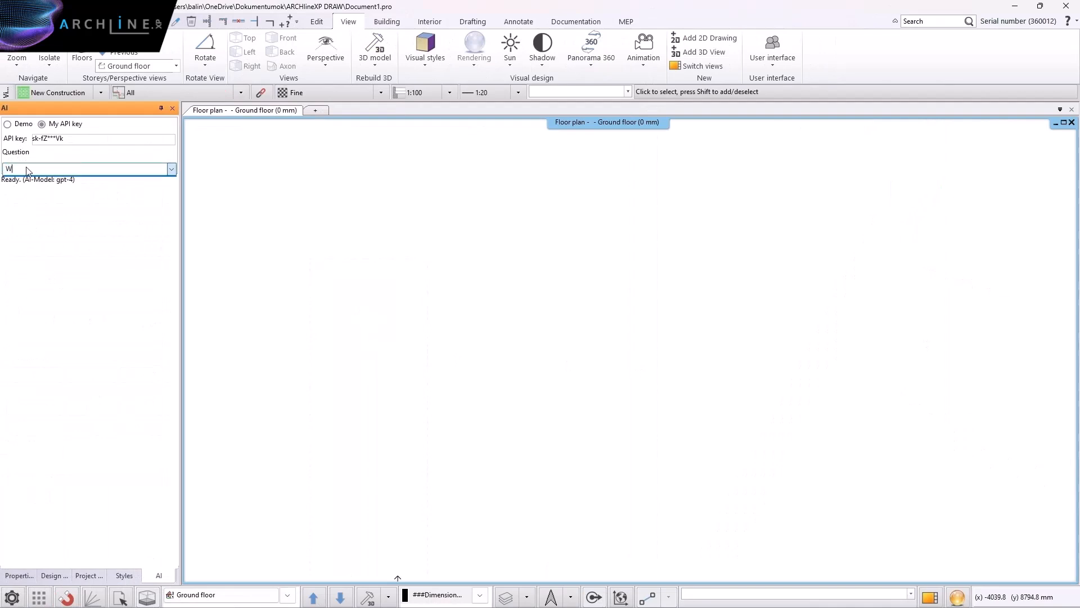
{"action": "type", "text": "hat is ARCHLine"}
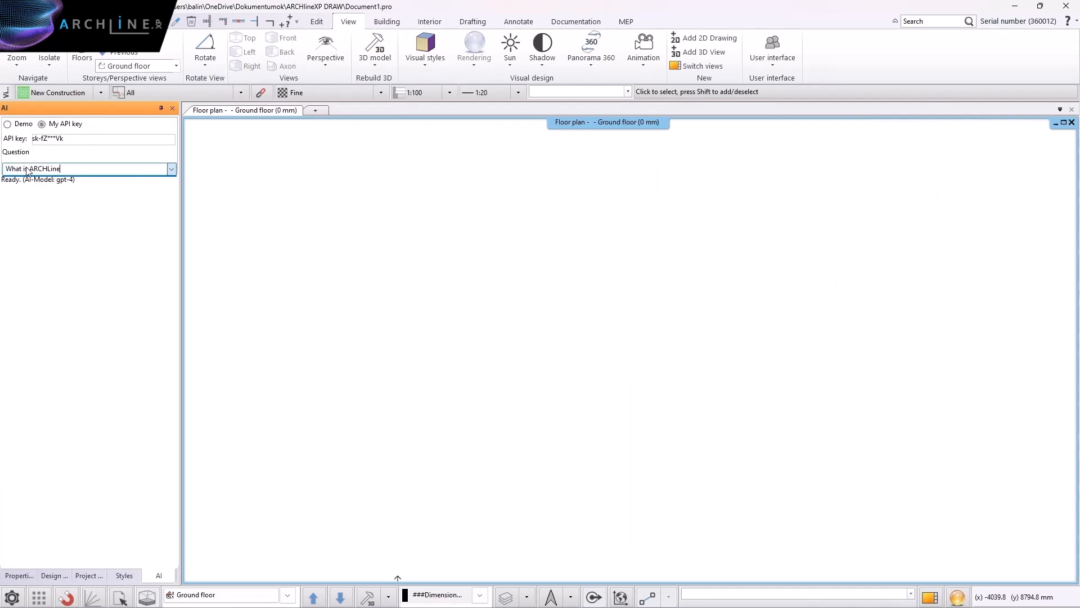
{"action": "type", "text": ".XP Warehouse?"}
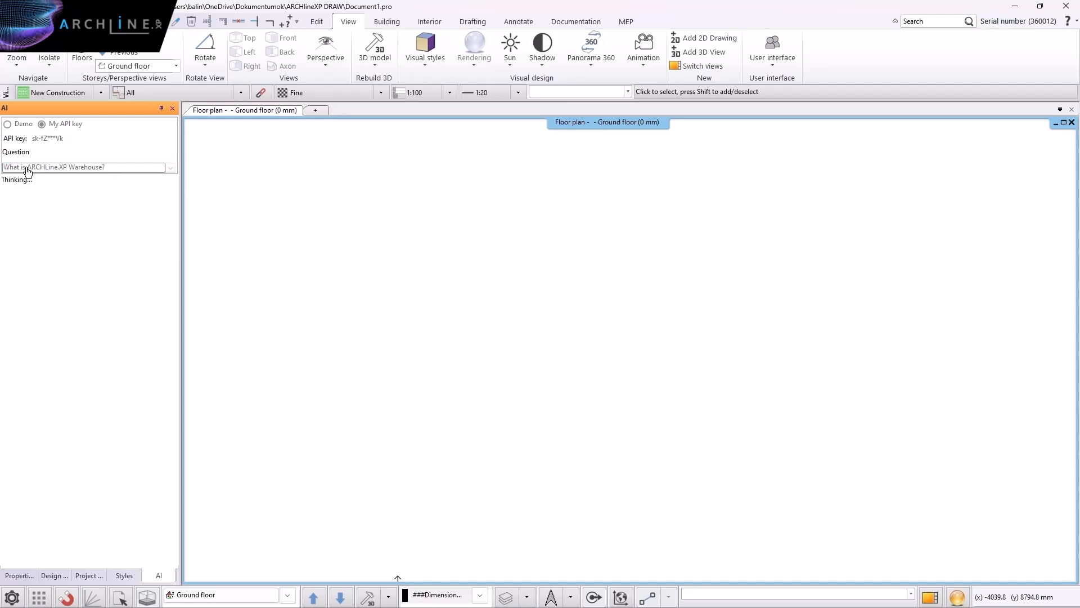
{"action": "mouse_move", "coordinate": [240, 202]}
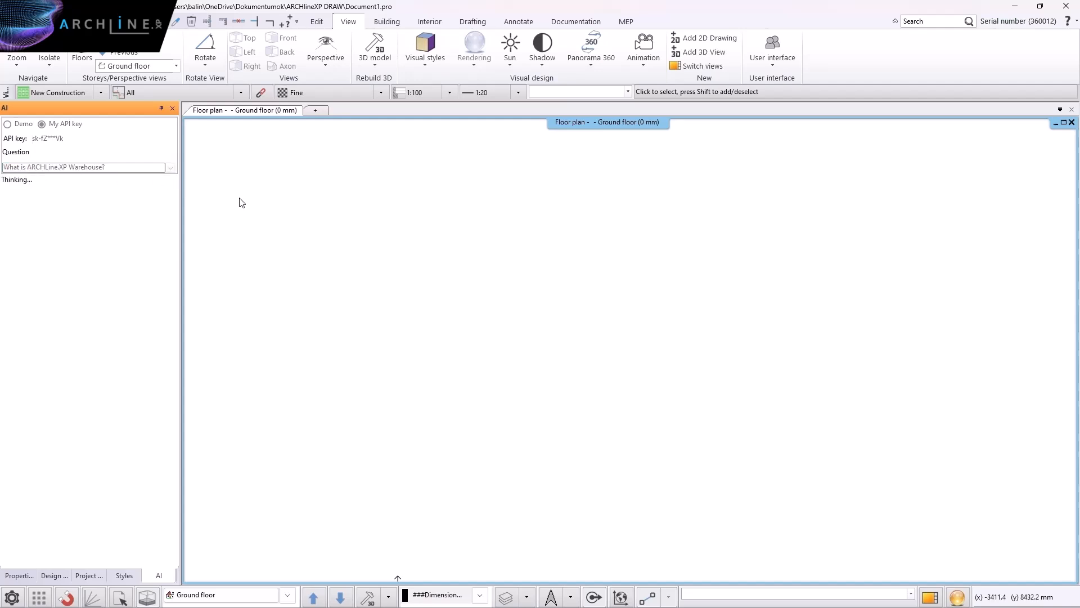
{"action": "left_click", "coordinate": [429, 22]}
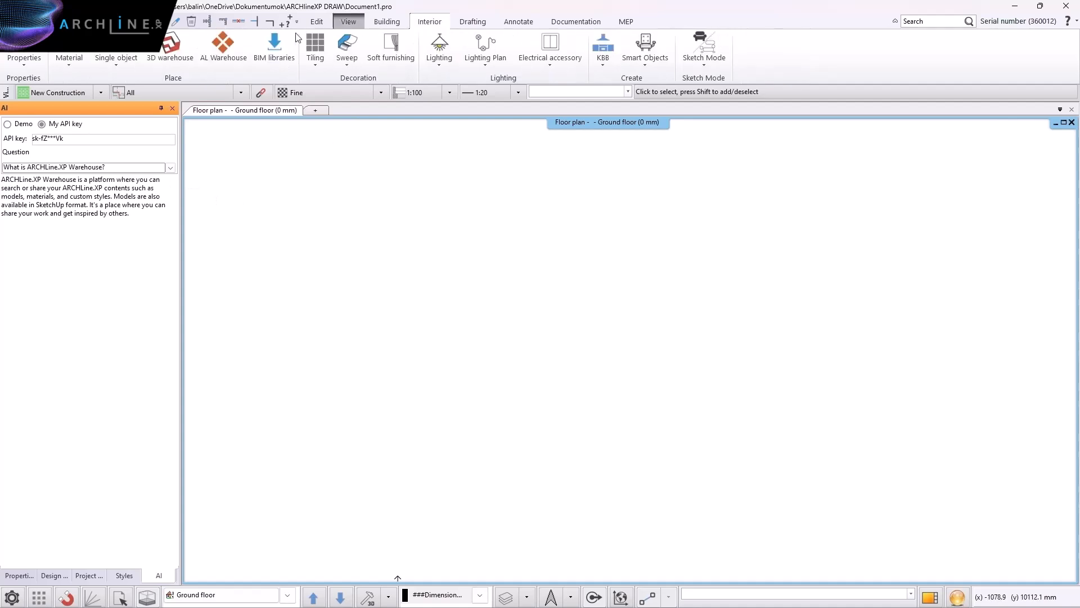
{"action": "left_click", "coordinate": [222, 45]}
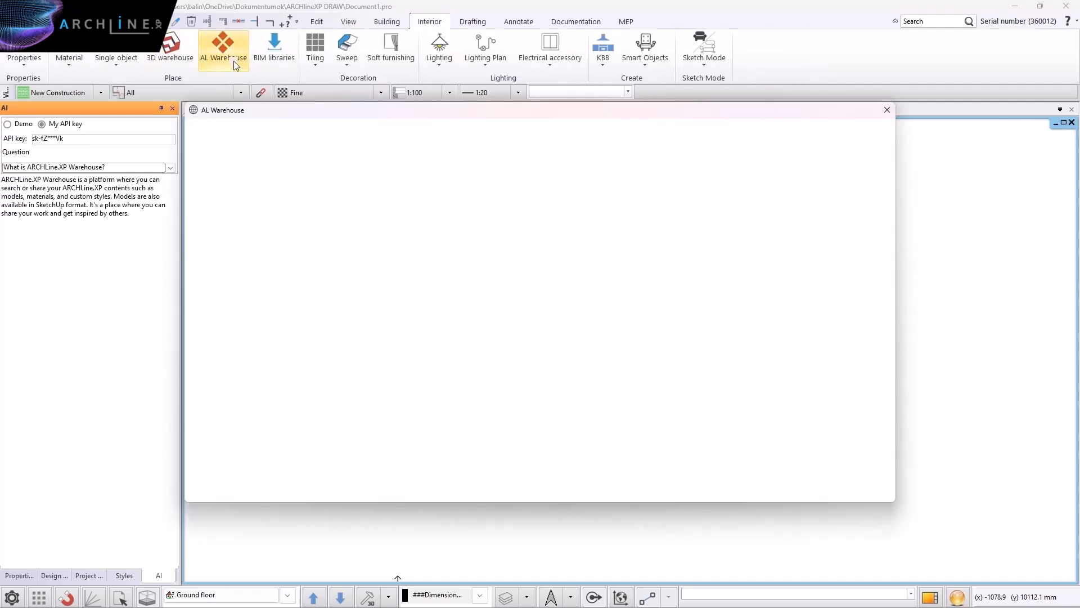